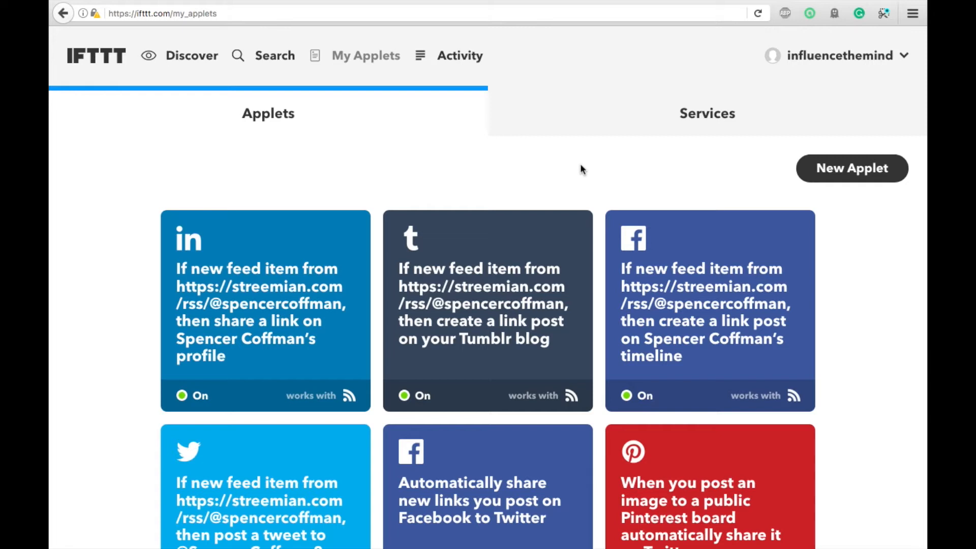
mouse_move(366, 55)
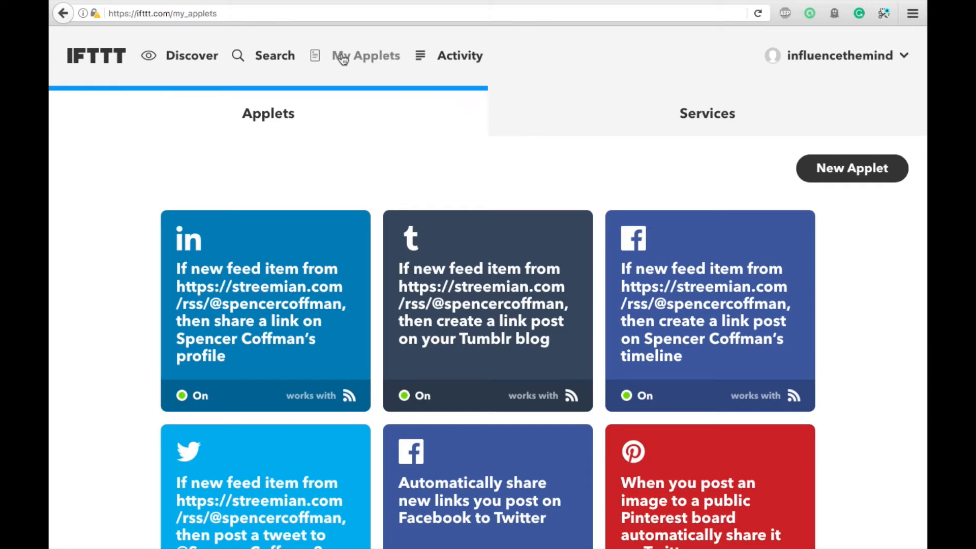
mouse_move(852, 168)
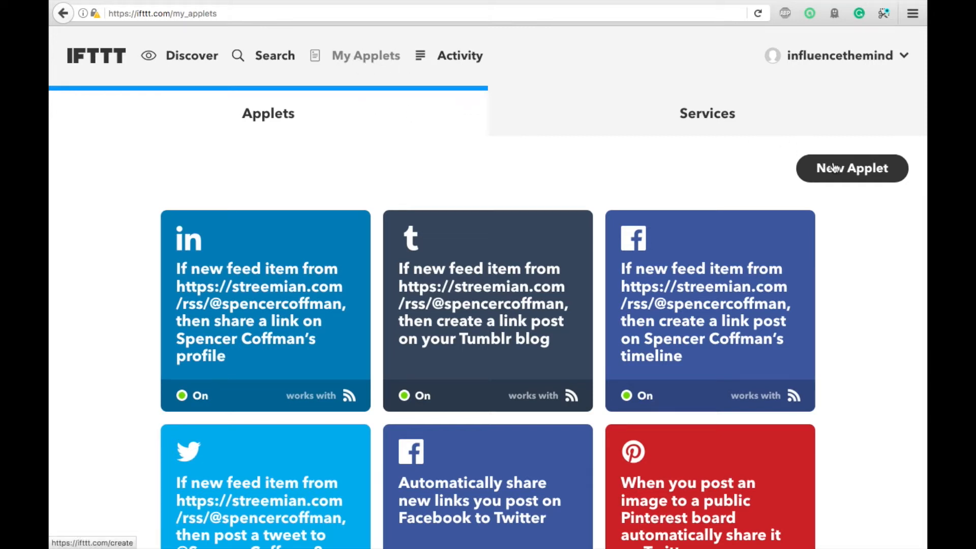
Step: Begin a new applet from the My Applets overview
left_click(851, 168)
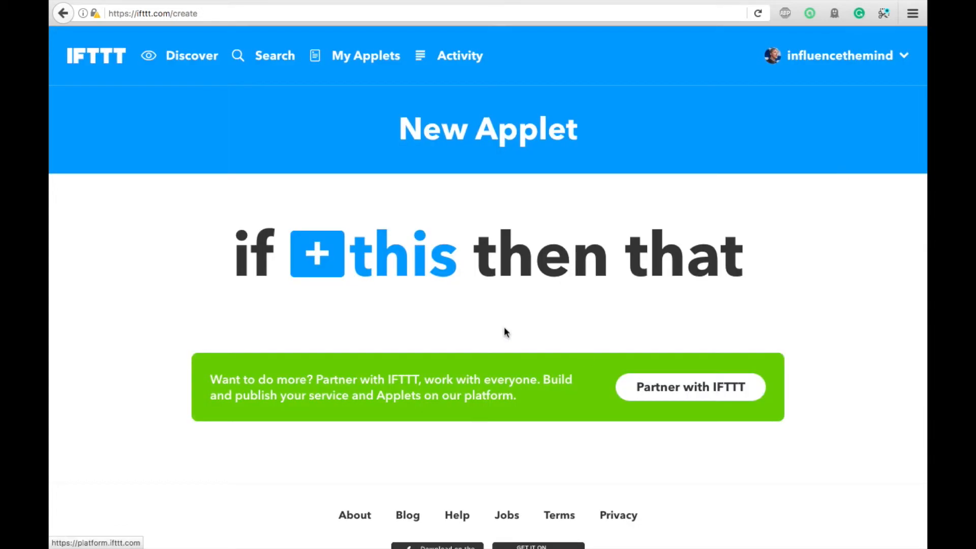
mouse_move(494, 270)
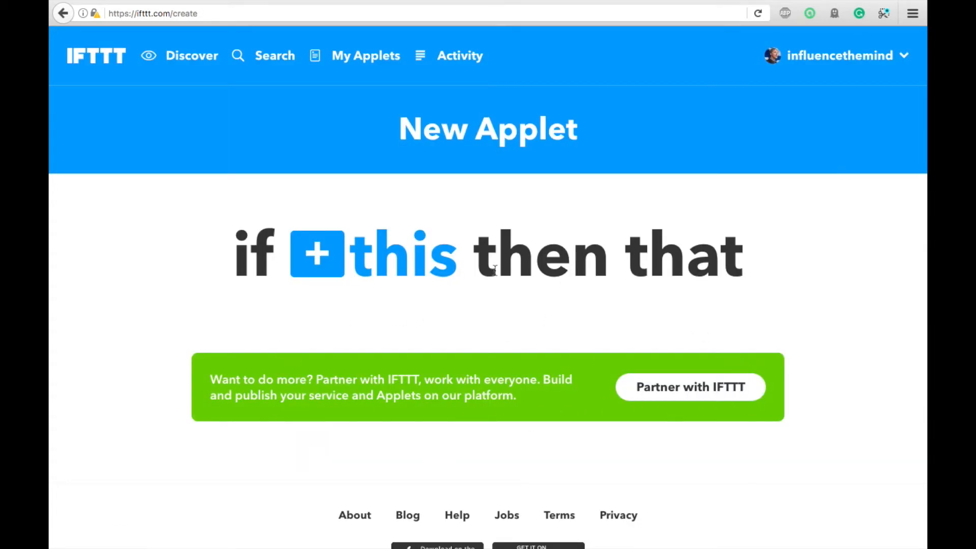
mouse_move(447, 266)
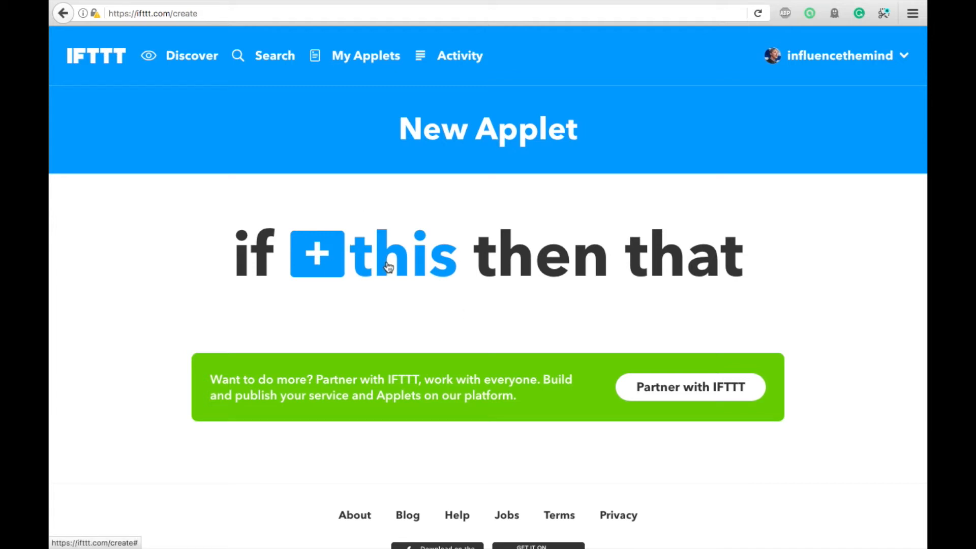
mouse_move(367, 271)
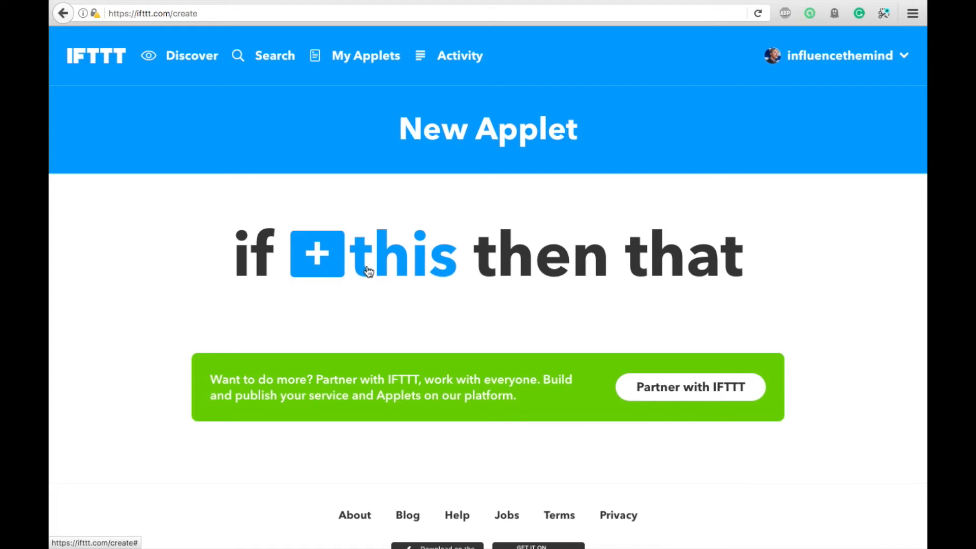
Step: Choose RSS Feed as the 'this' trigger service for the applet
left_click(316, 253)
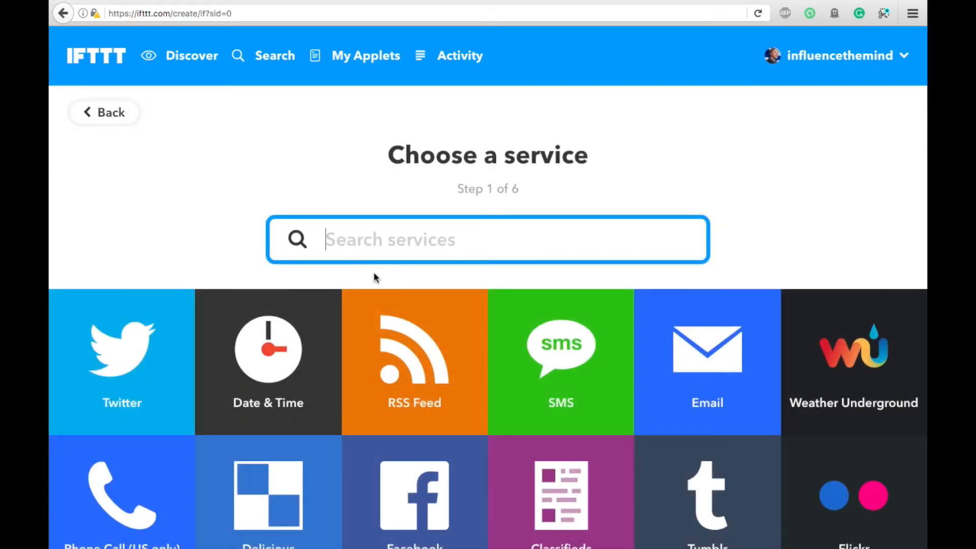
mouse_move(414, 353)
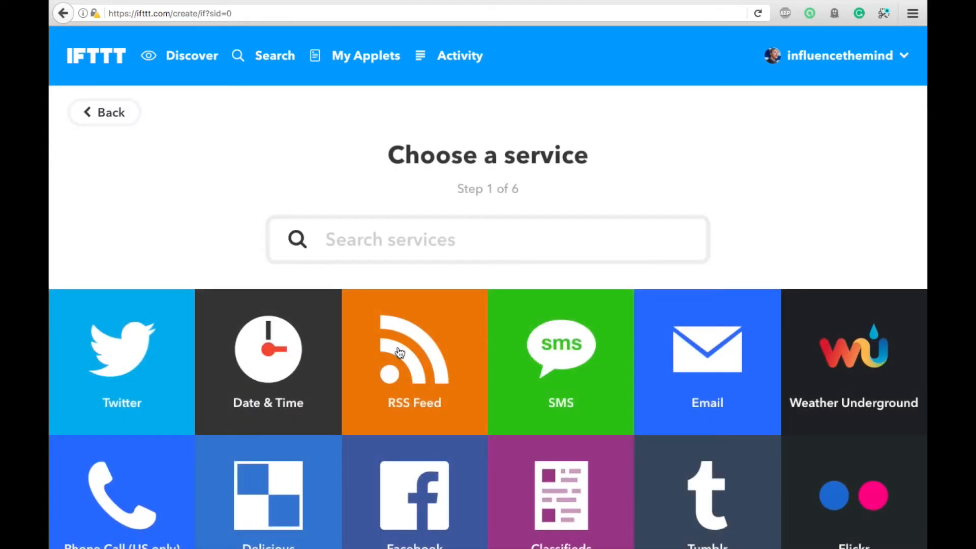
left_click(414, 361)
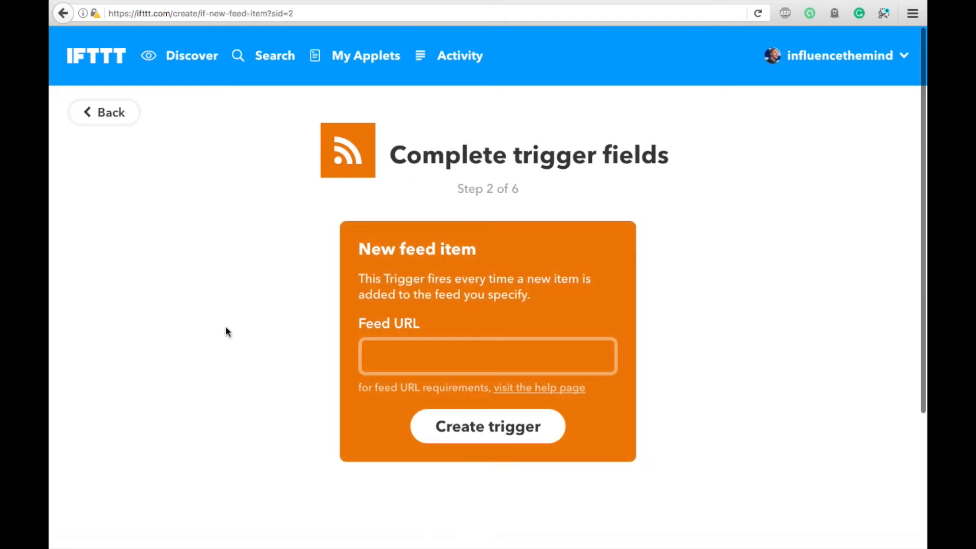
left_click(488, 356)
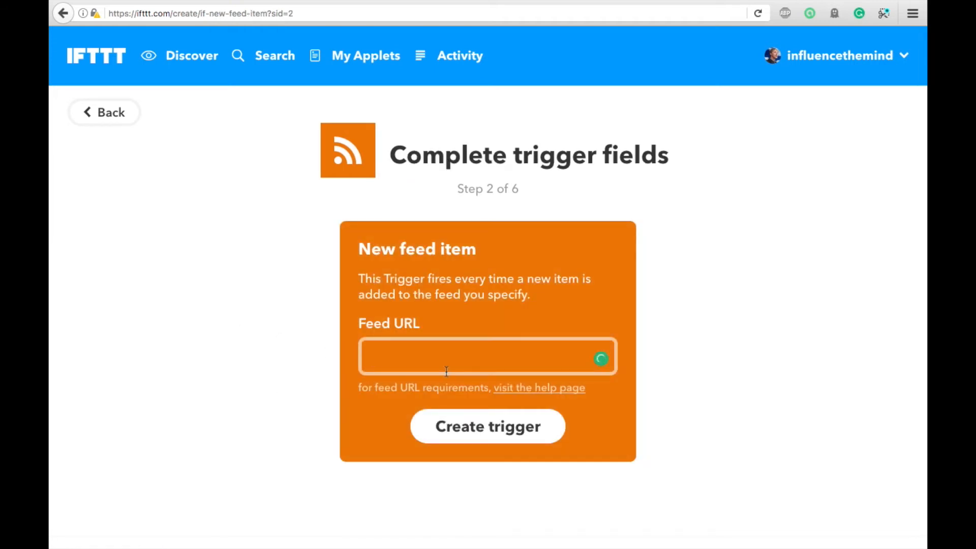
type("htt")
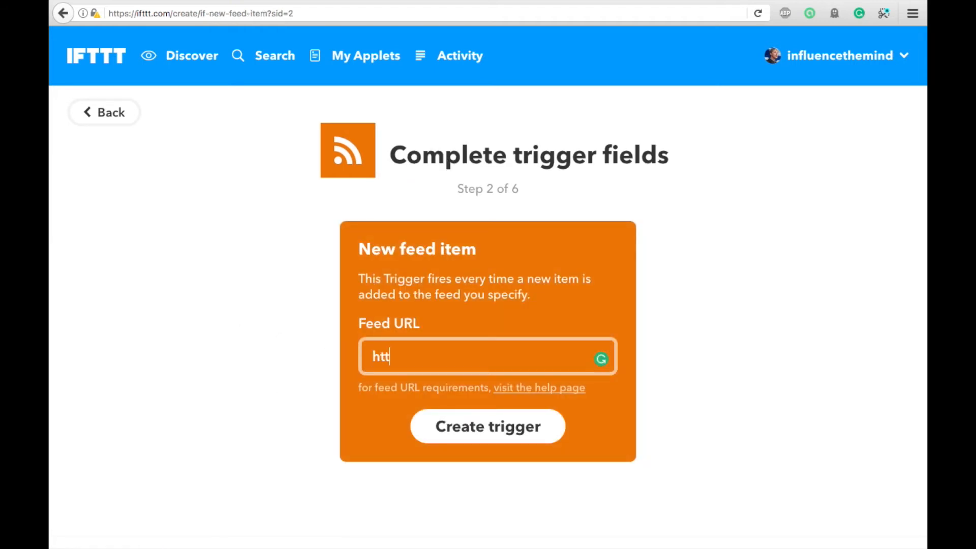
type("ps")
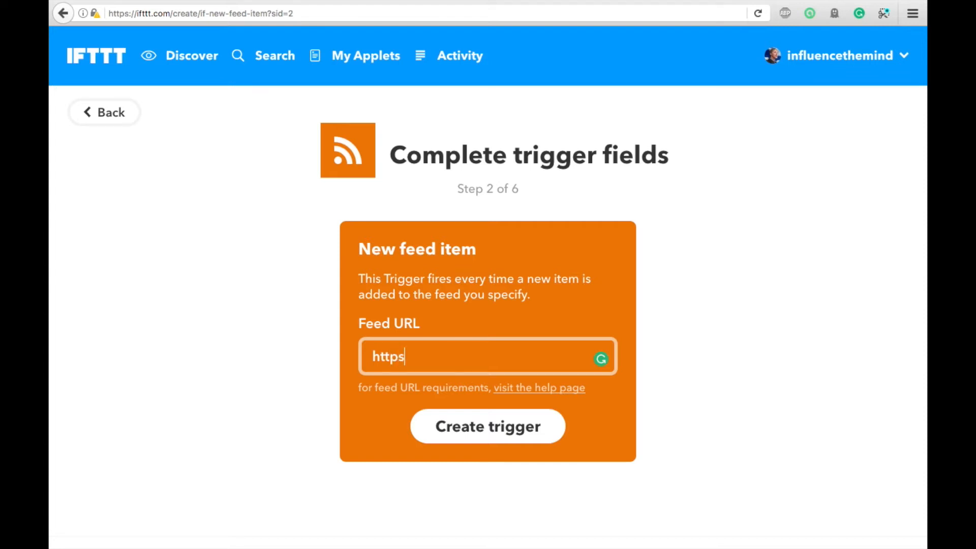
type("://")
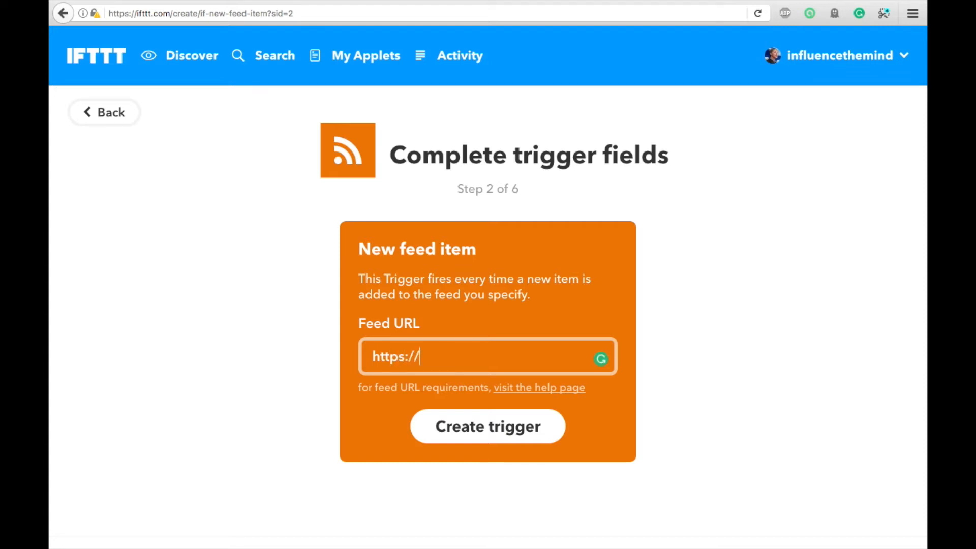
type("stree")
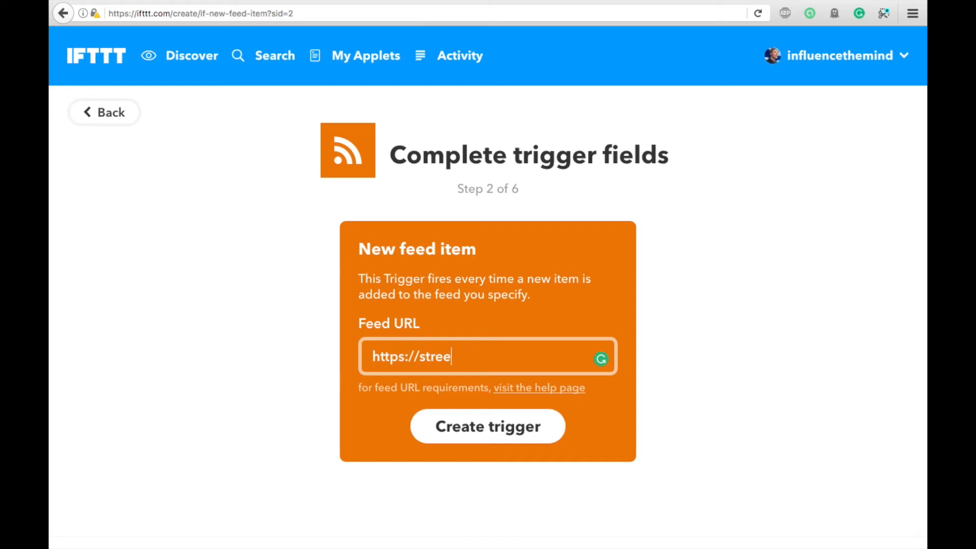
type("mian")
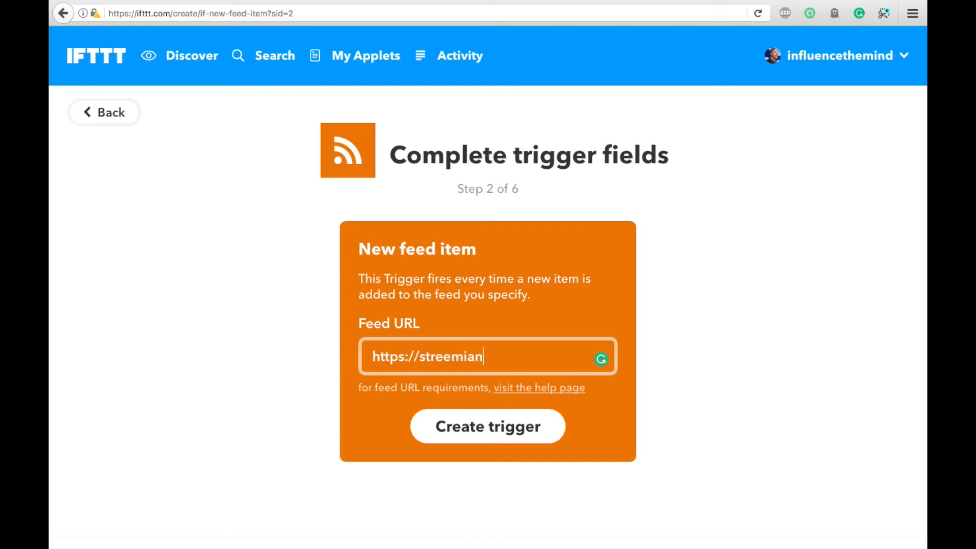
type(".com")
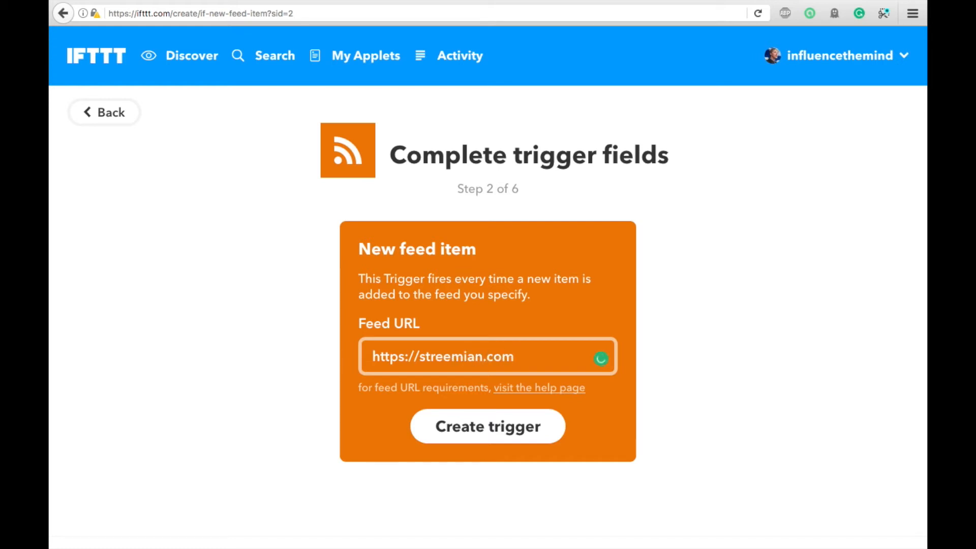
type("/rs")
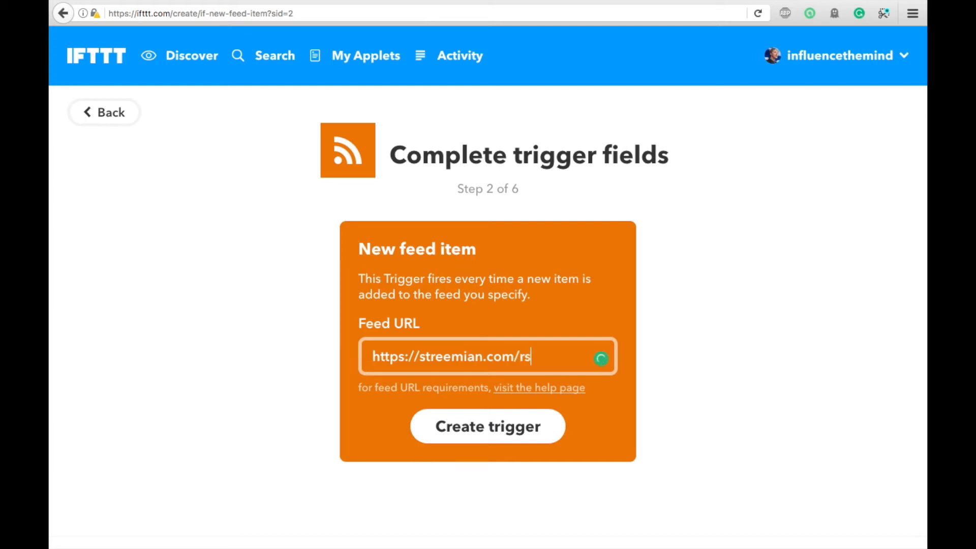
type("s/@")
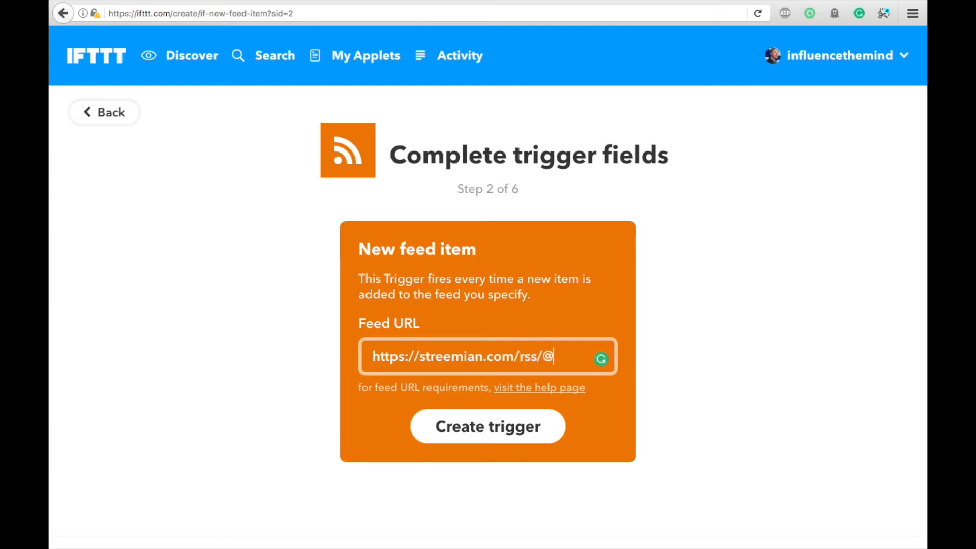
type("spencercoff")
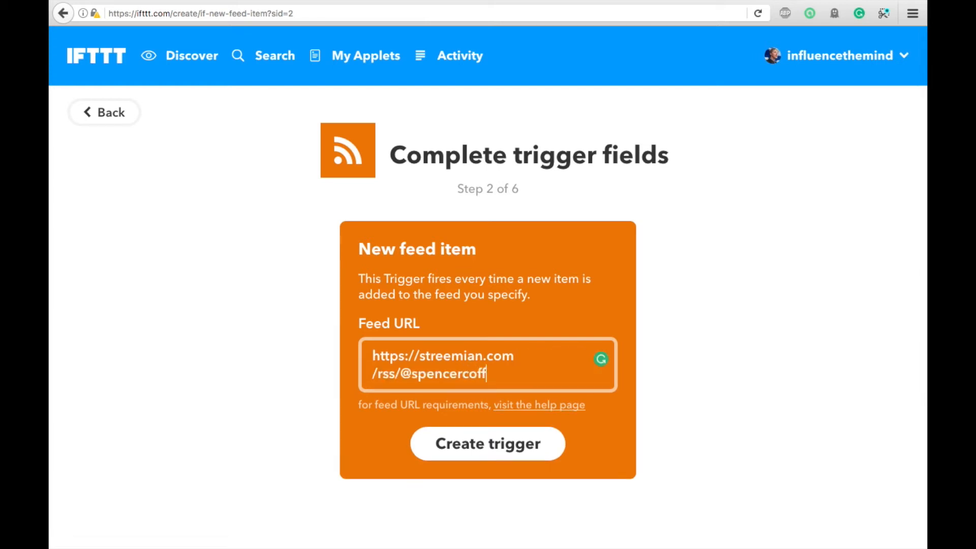
type("man")
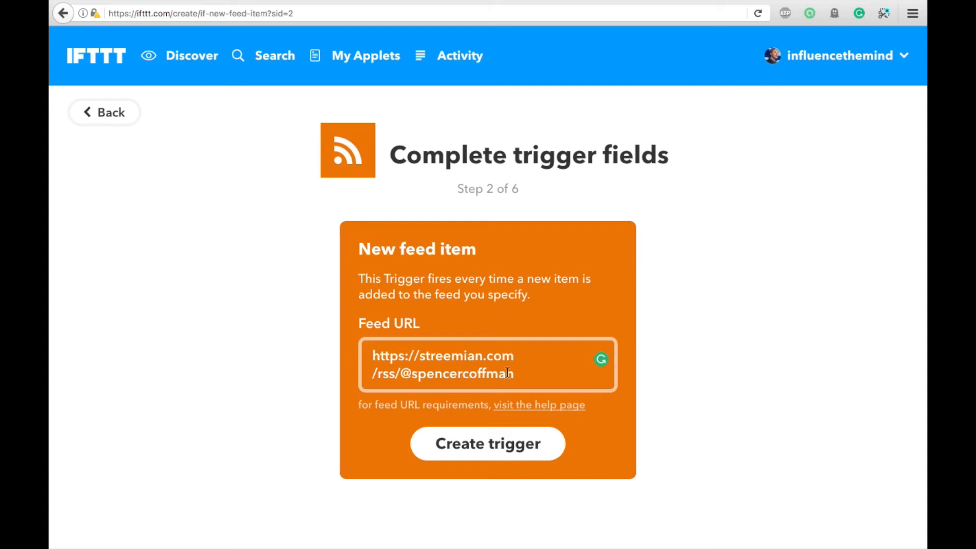
left_click(487, 443)
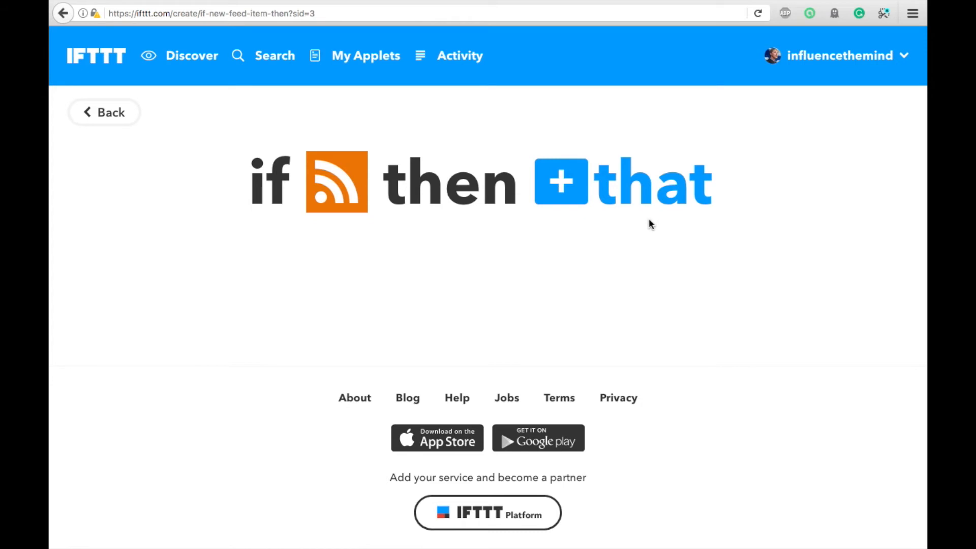
Step: Search 'pint' and make Pinterest's Add Pin to board the 'that' action
left_click(559, 181)
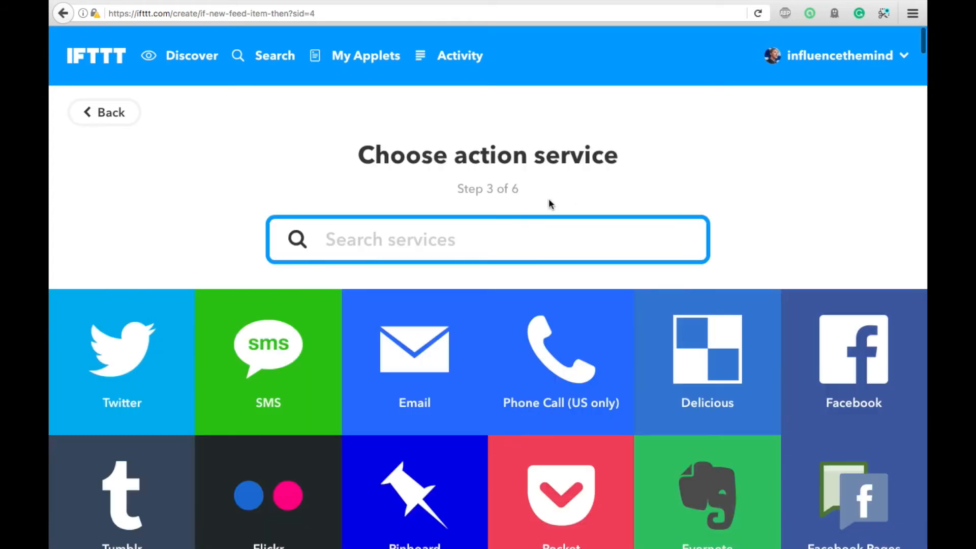
type("pint")
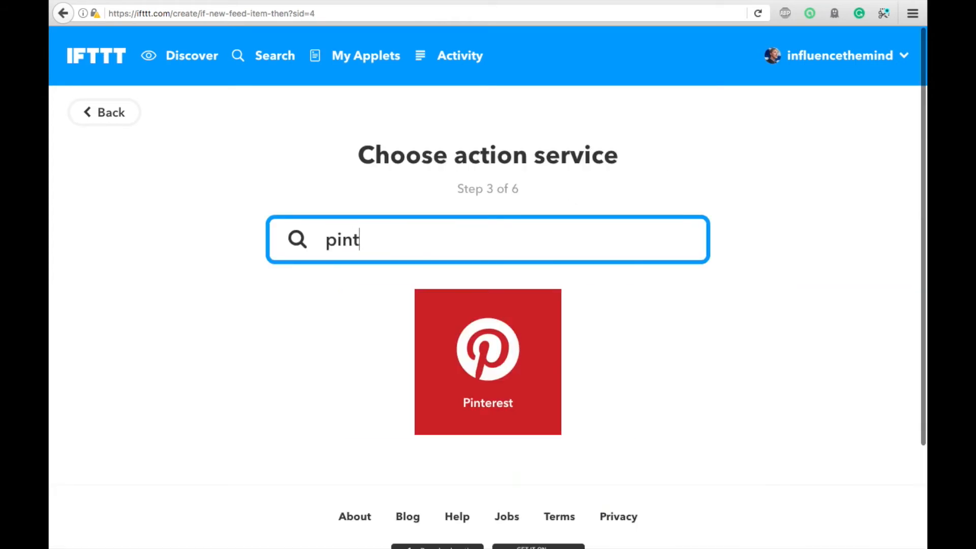
left_click(488, 361)
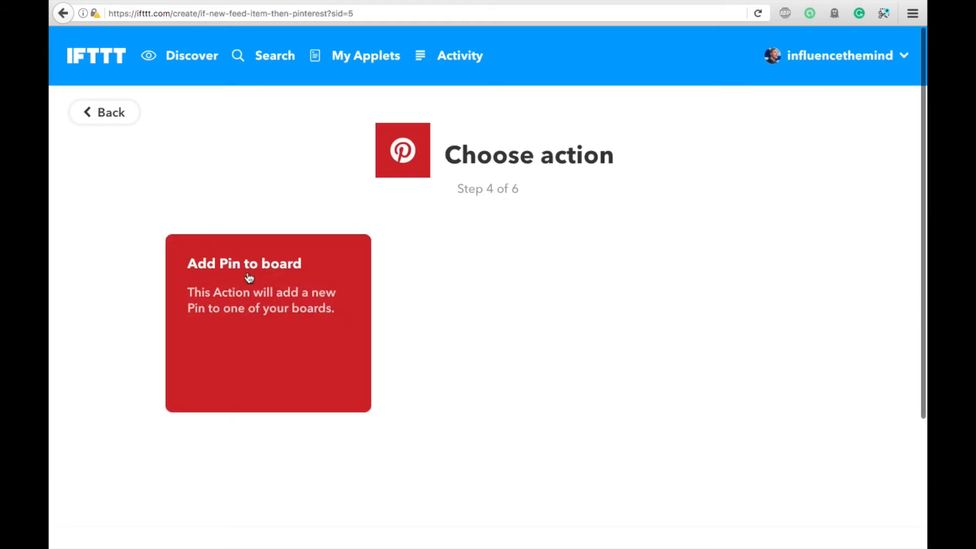
mouse_move(252, 323)
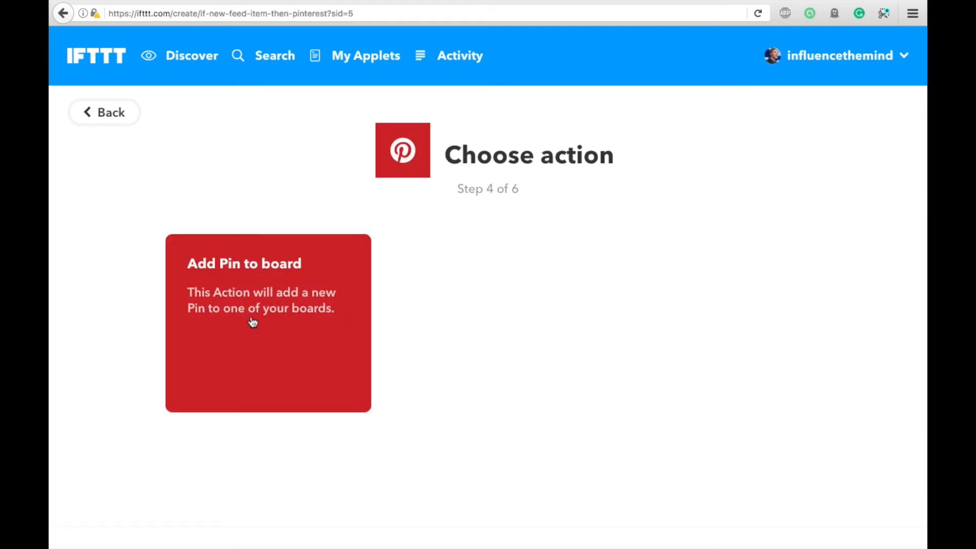
left_click(268, 324)
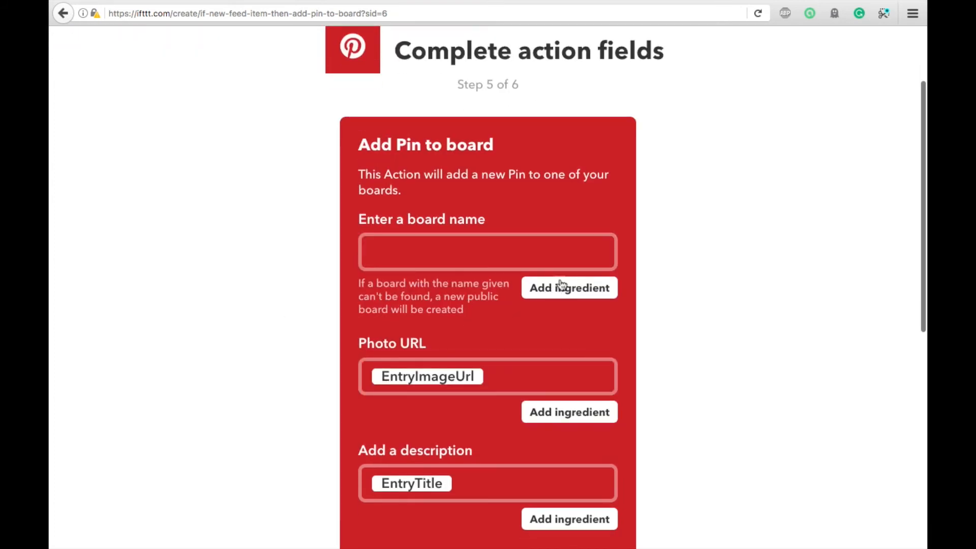
mouse_move(532, 294)
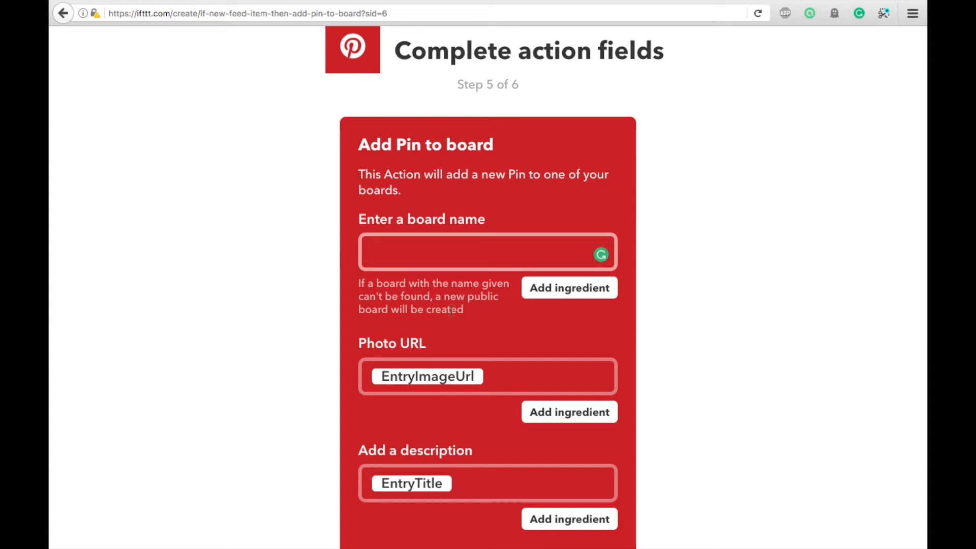
Step: Name the board 'spencercoffman', keep the default Pin fields, and create the action
type("sp")
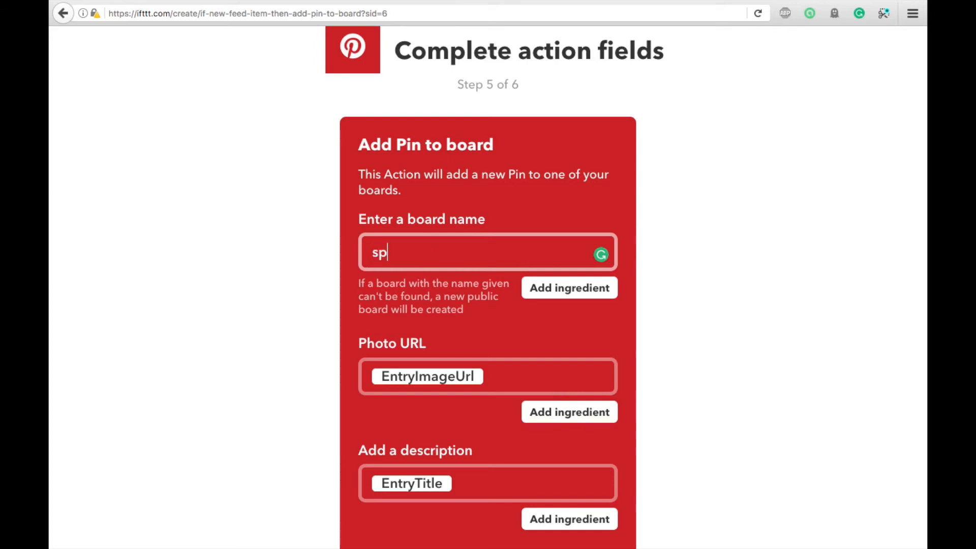
type("encercoffman")
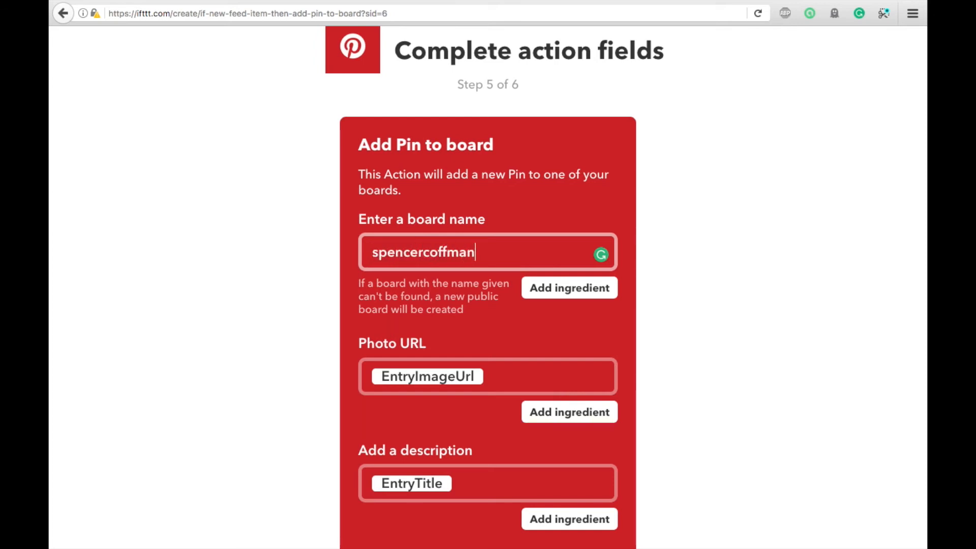
scroll("down", 3)
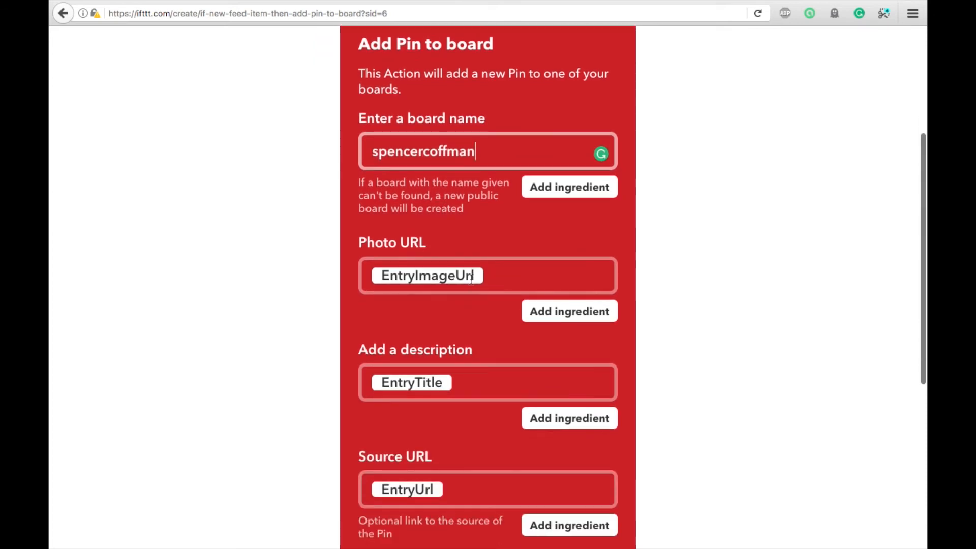
scroll("down", 3)
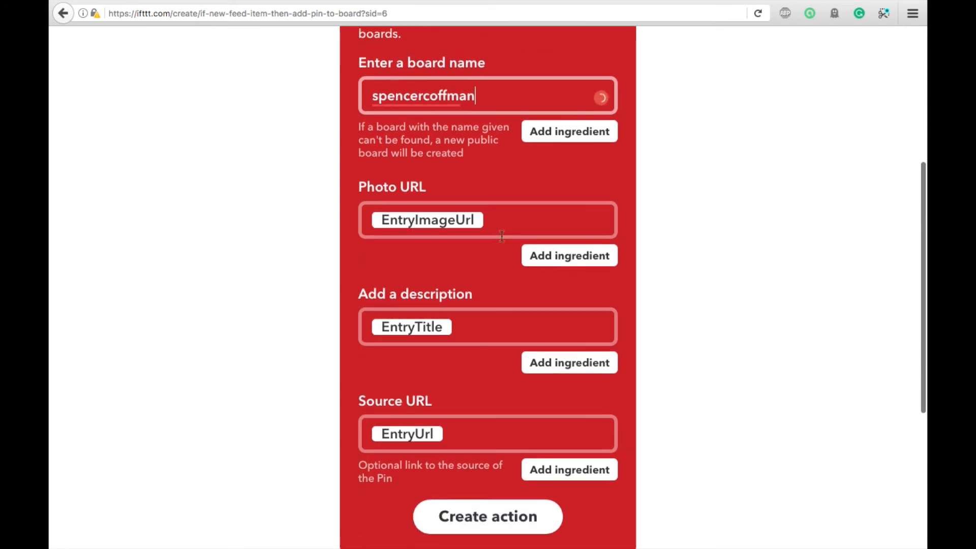
scroll("down", 3)
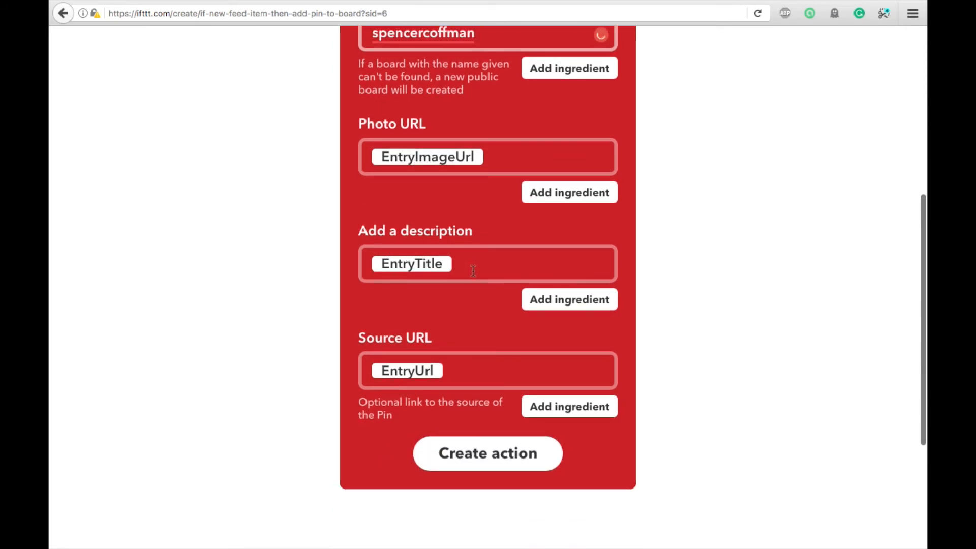
scroll("down", 3)
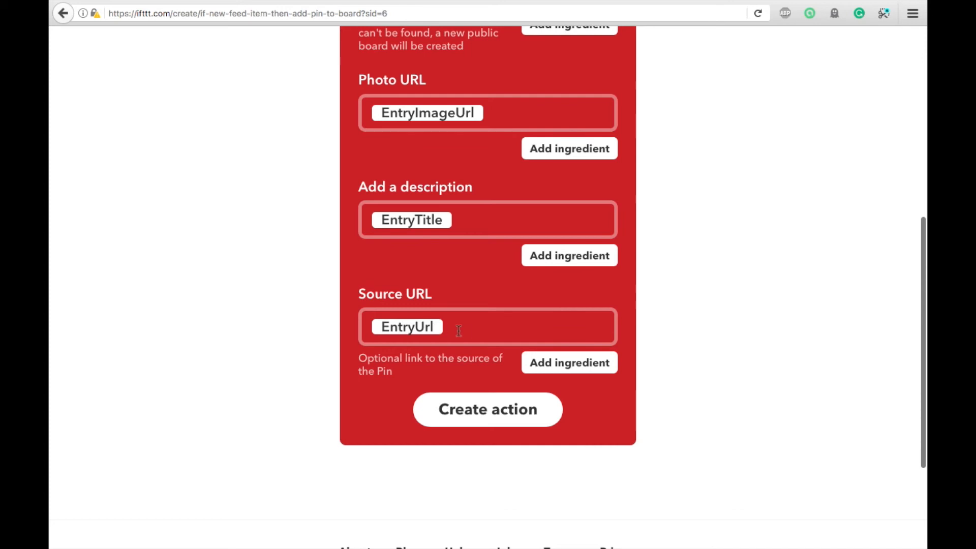
scroll("down", 3)
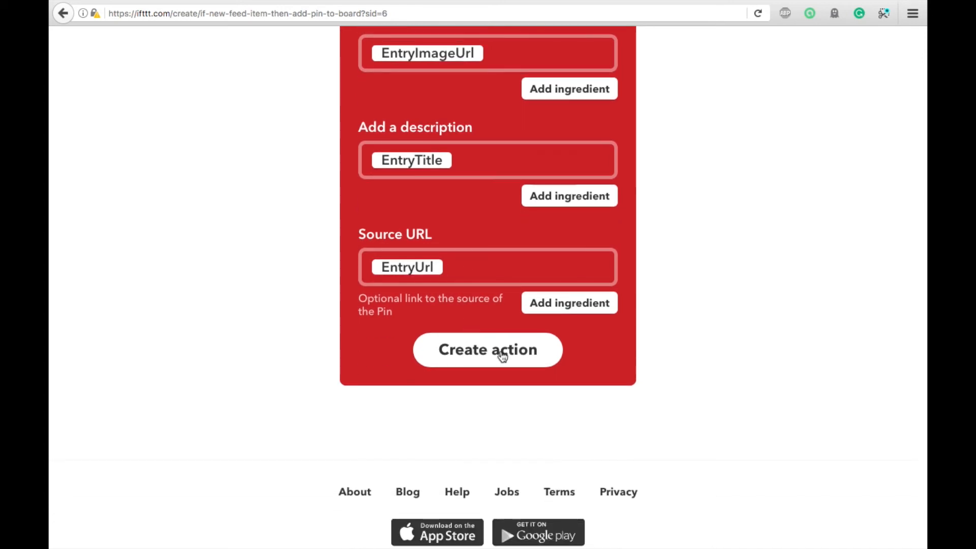
left_click(487, 349)
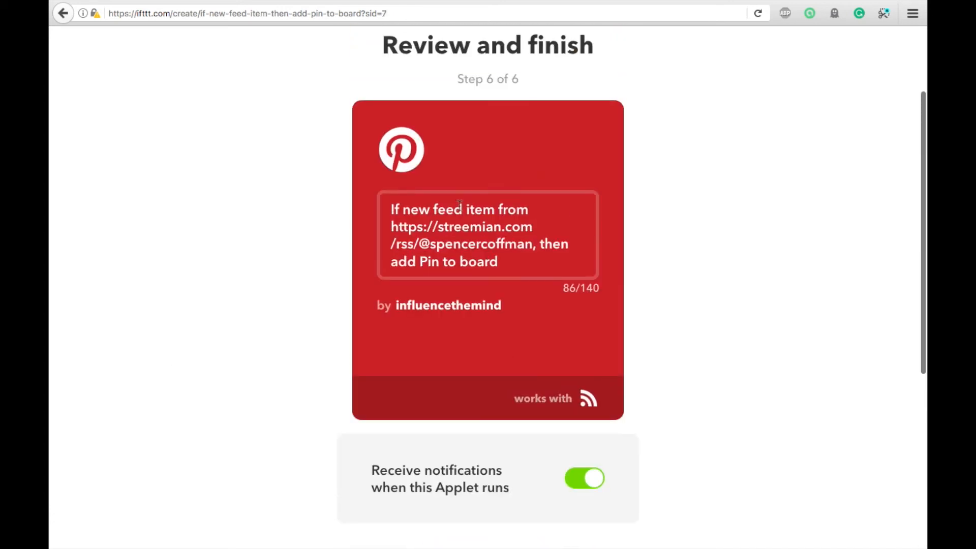
Step: Finish the applet so it is saved and switched on
scroll("down", 3)
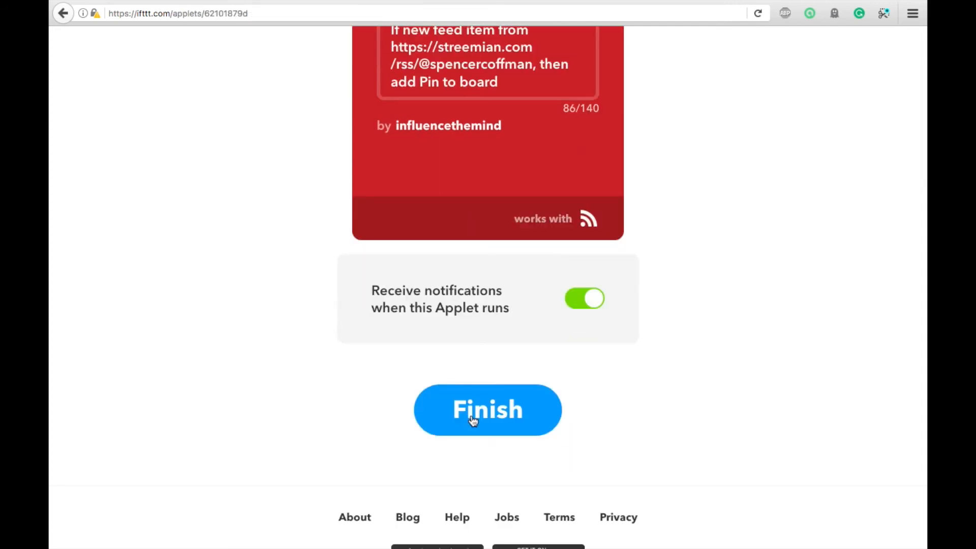
left_click(487, 410)
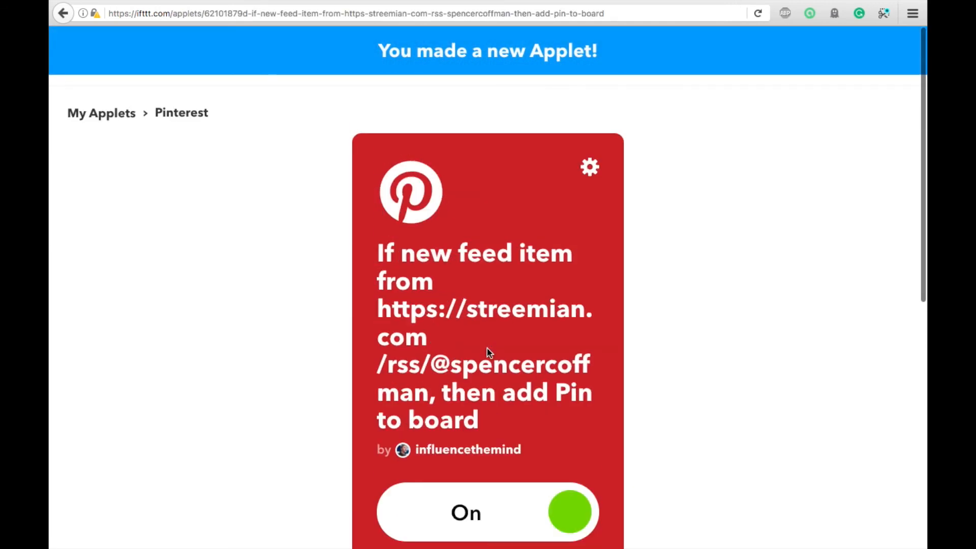
mouse_move(715, 384)
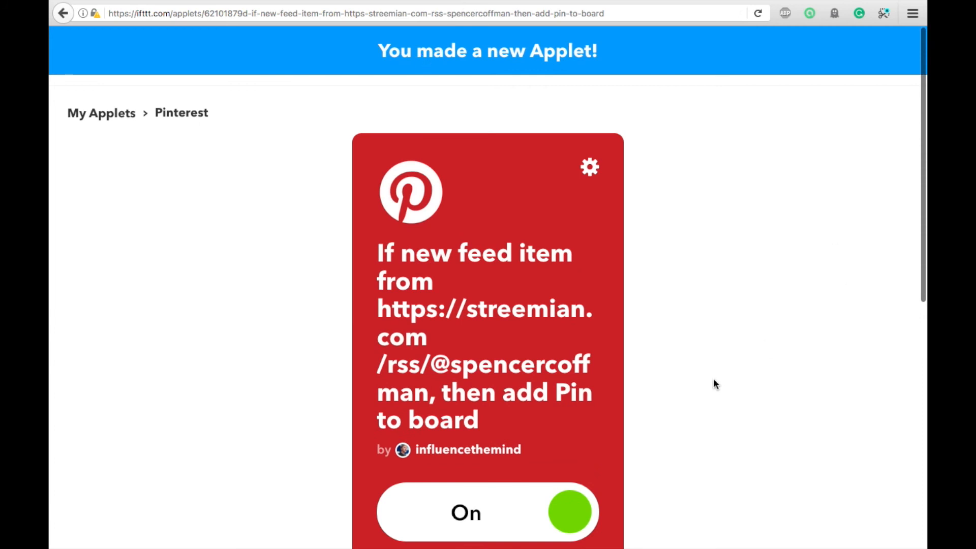